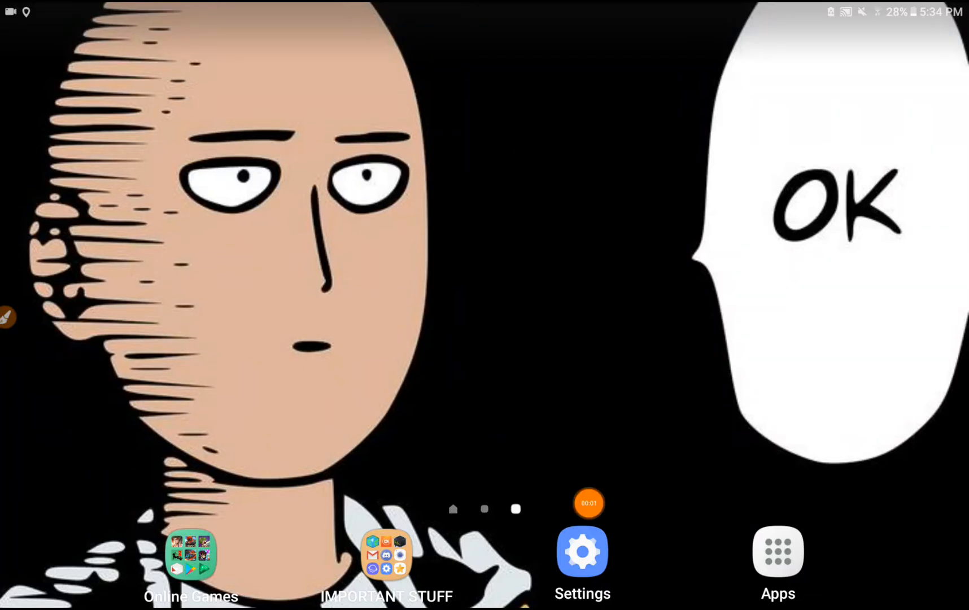
Launch YouTube from the Online Games folder on the Android home screen
left_click(582, 551)
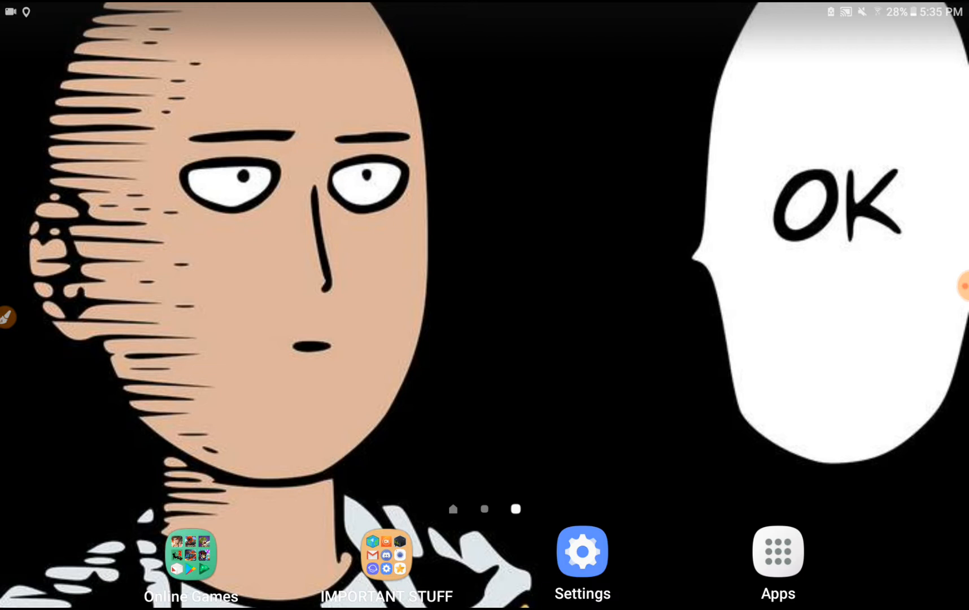
scroll("left", 3)
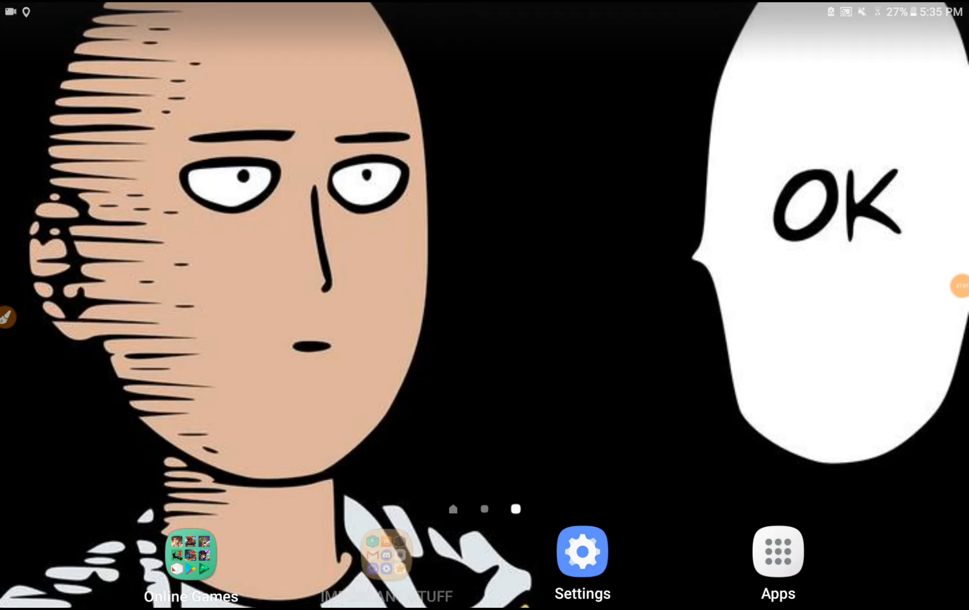
left_click(190, 552)
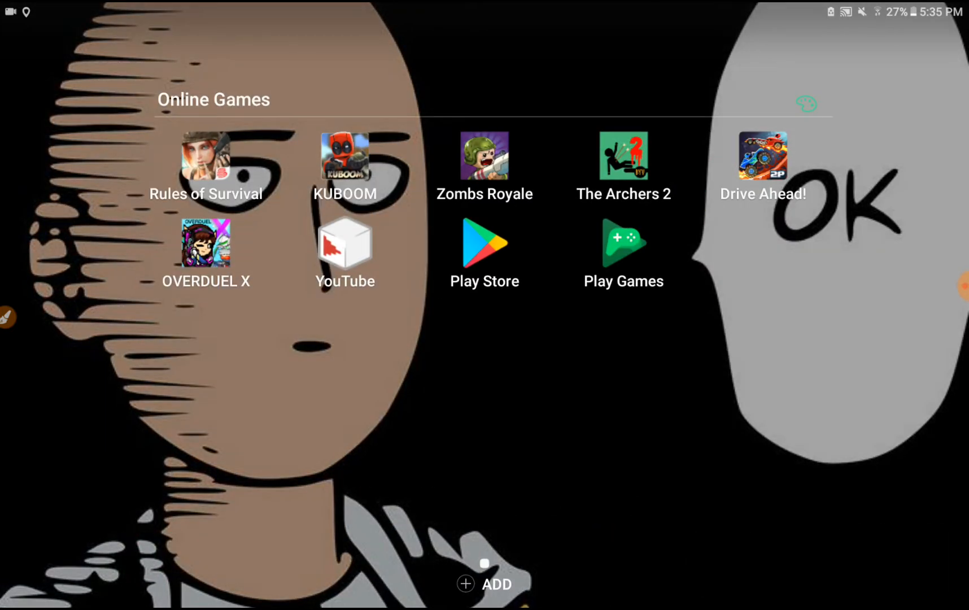
left_click(345, 243)
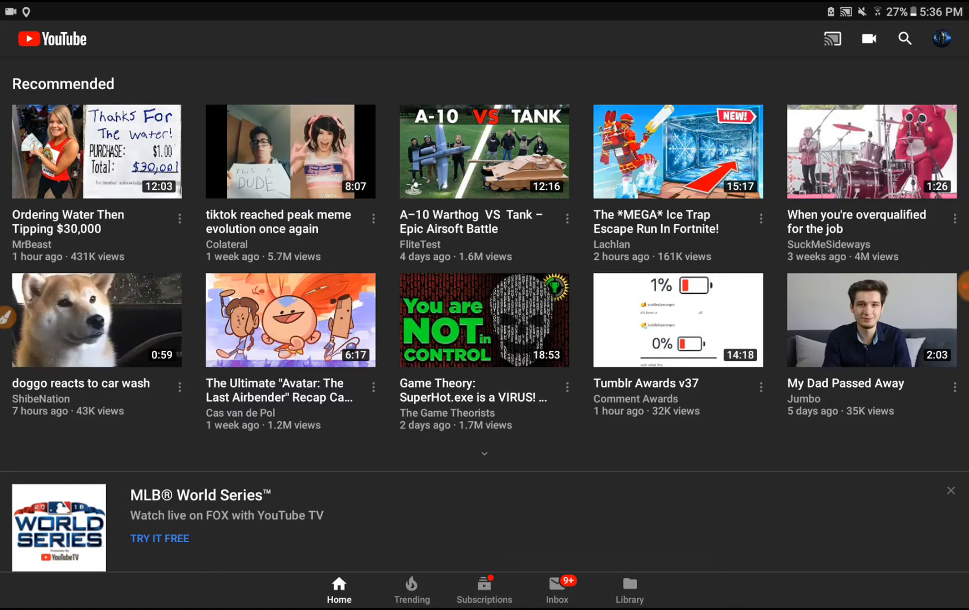
Go from Inbox to Library, open My videos, and scroll the uploaded gameplay videos
left_click(557, 590)
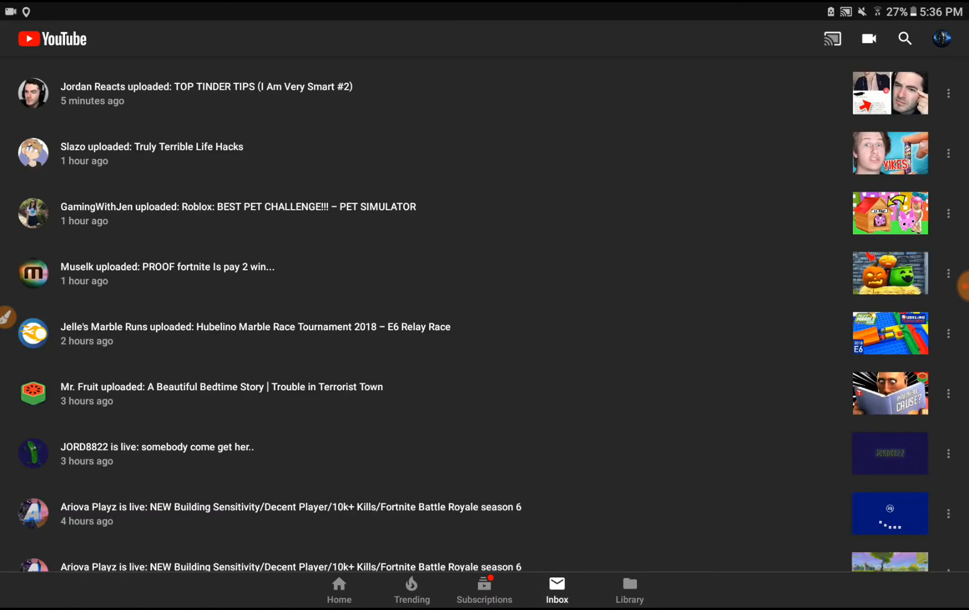
left_click(629, 590)
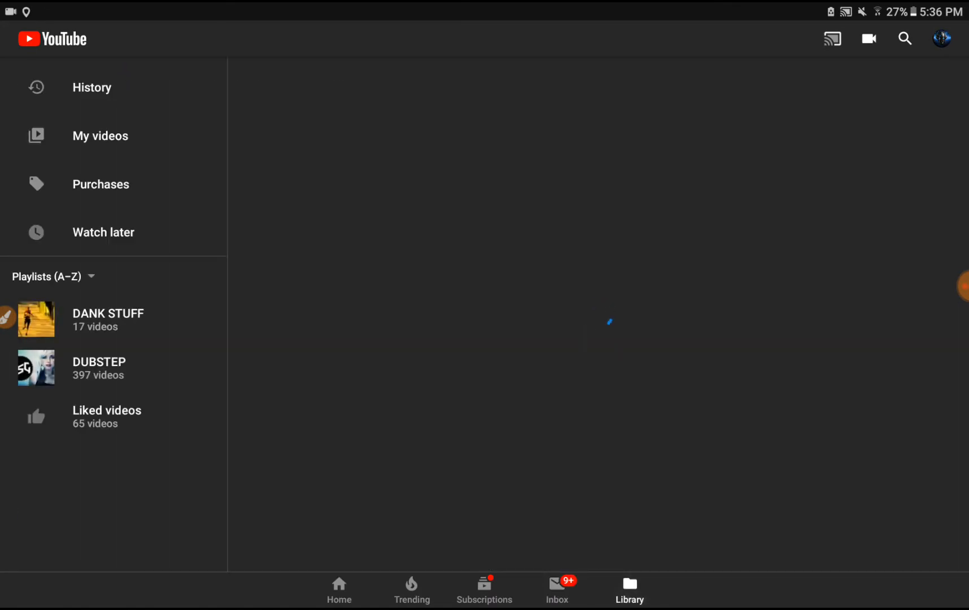
left_click(101, 137)
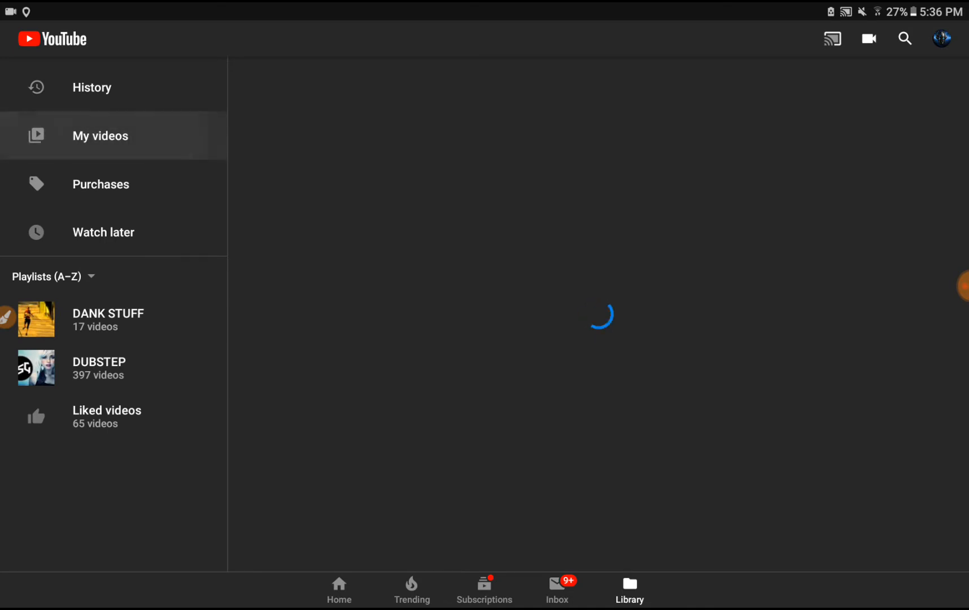
left_click(100, 136)
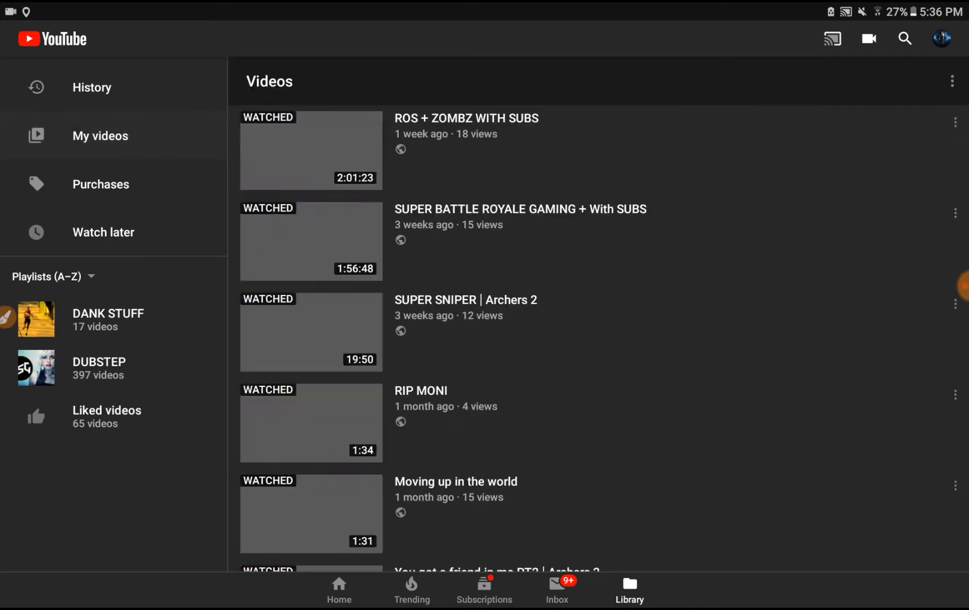
scroll("down", 3)
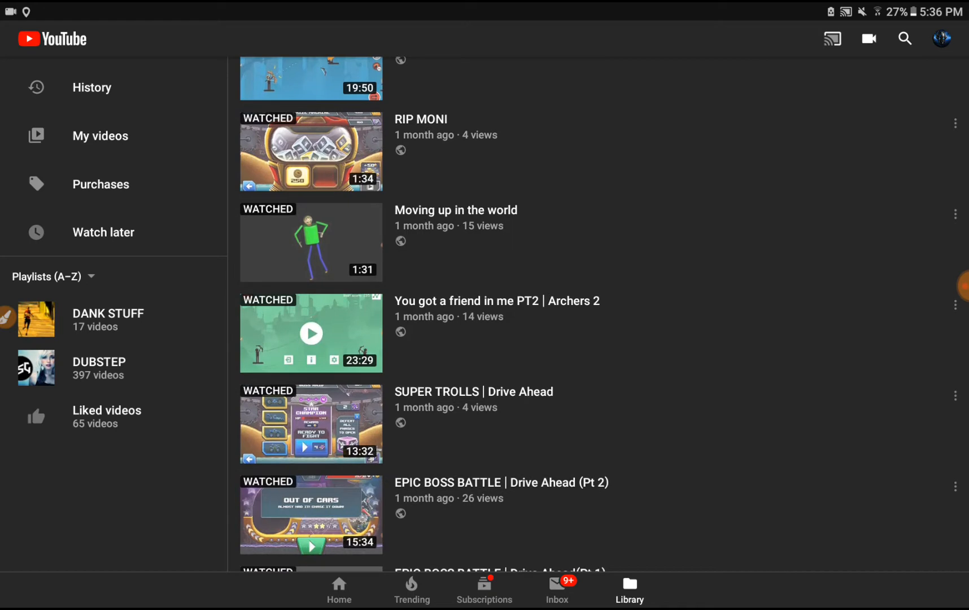
scroll("down", 3)
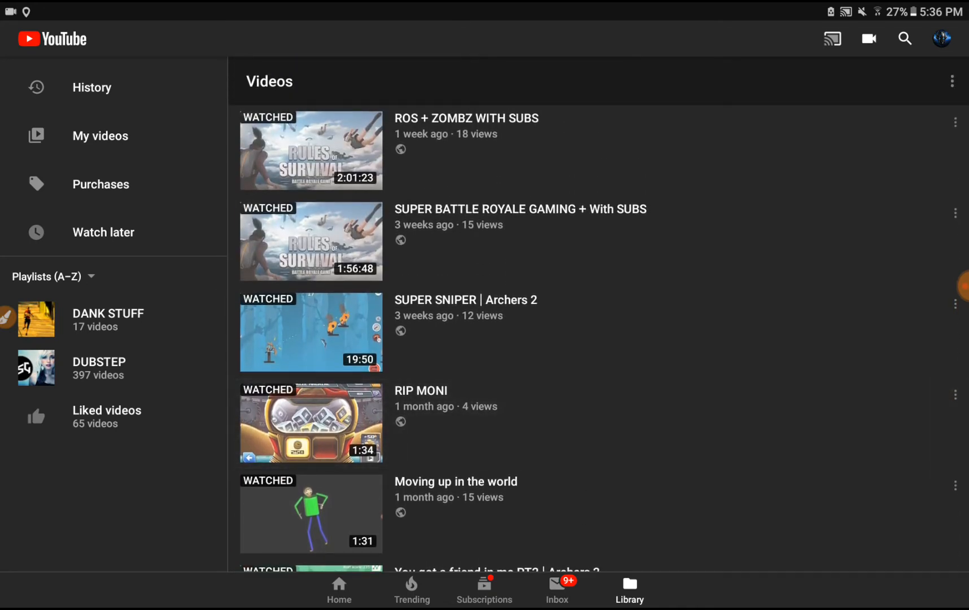
left_click_drag(260, 271, 504, 260)
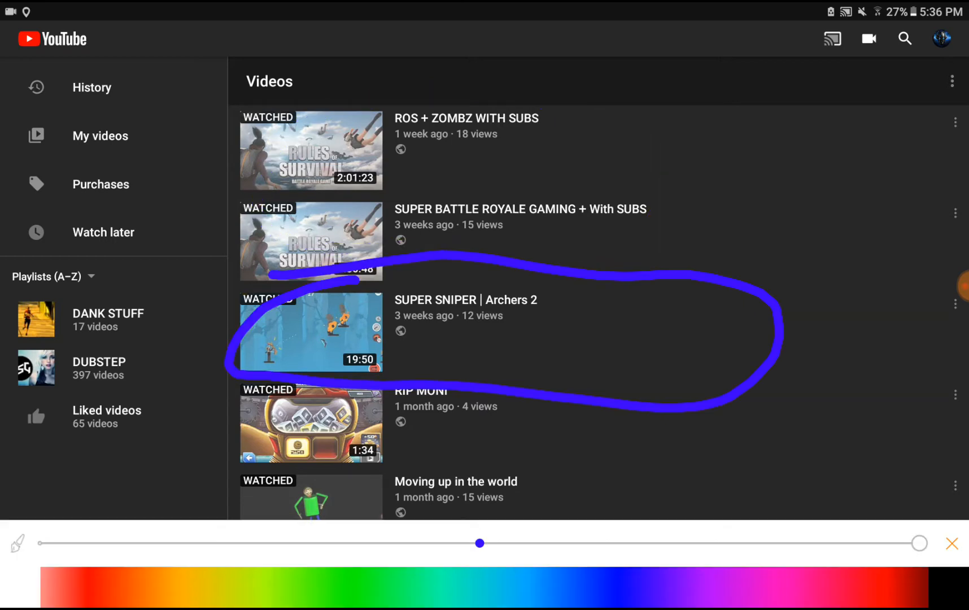
left_click_drag(315, 117, 630, 139)
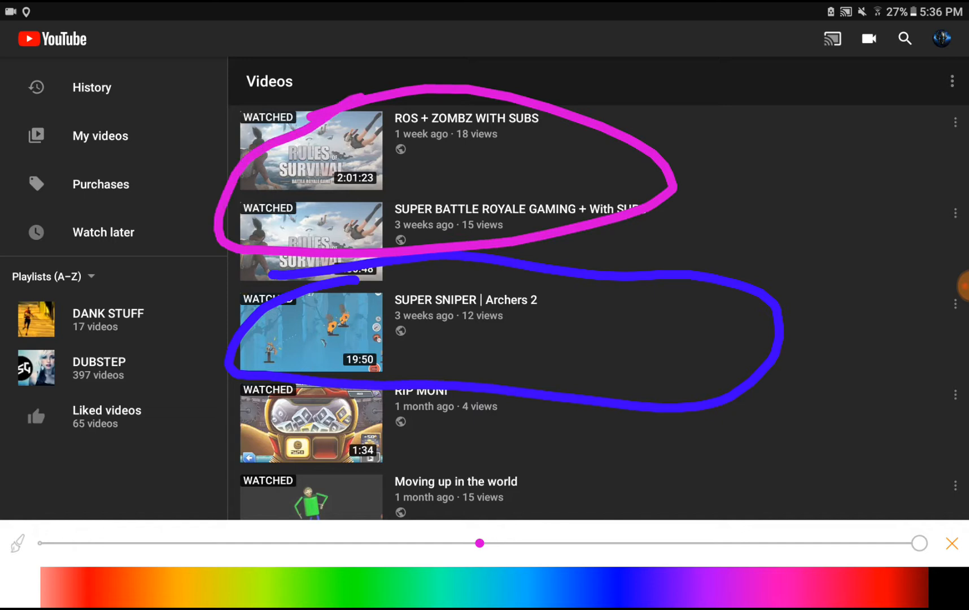
left_click(951, 543)
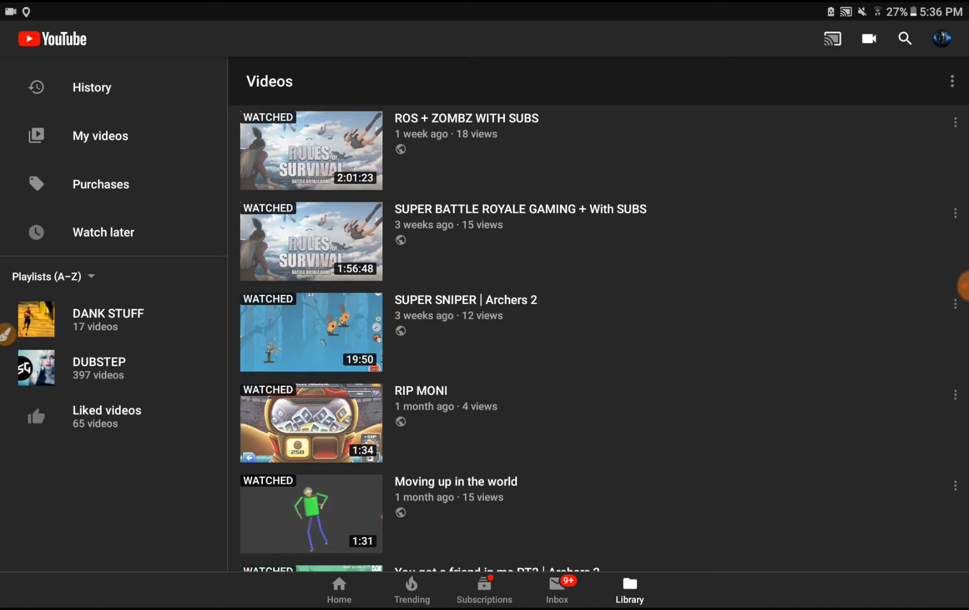
Scroll the My videos list and play the SUPER SNIPER | Archers 2 upload
scroll("down", 3)
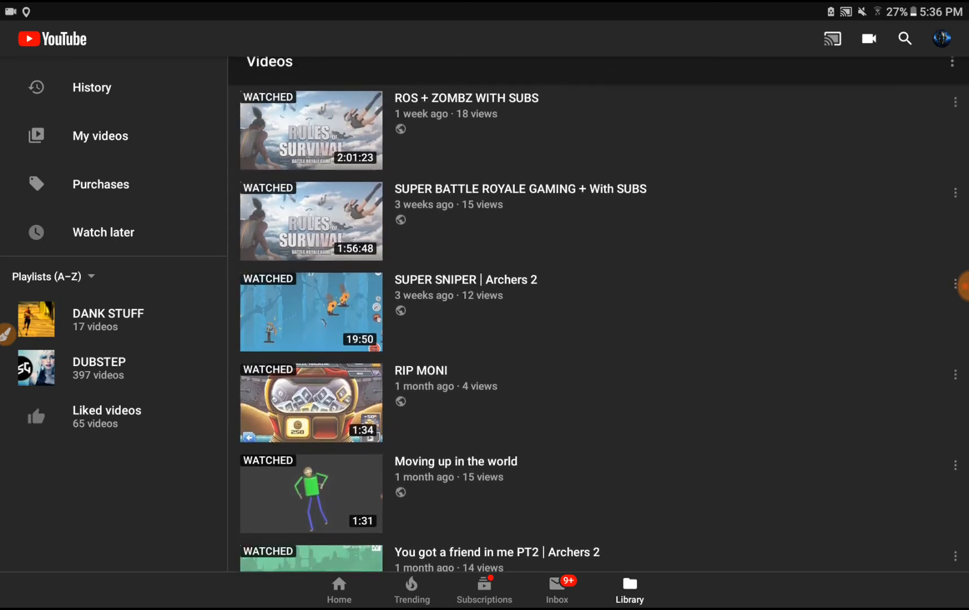
scroll("down", 3)
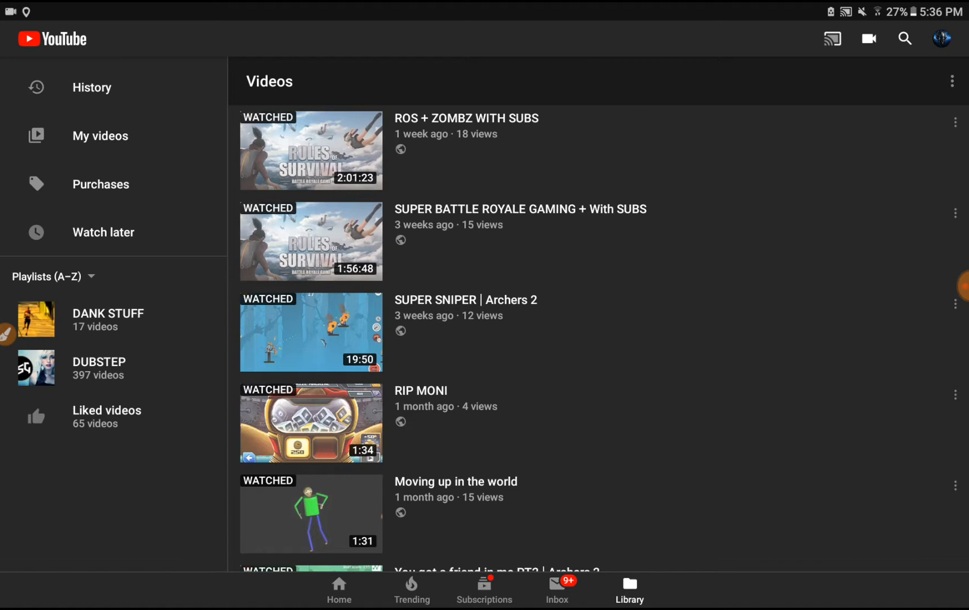
scroll("down", 3)
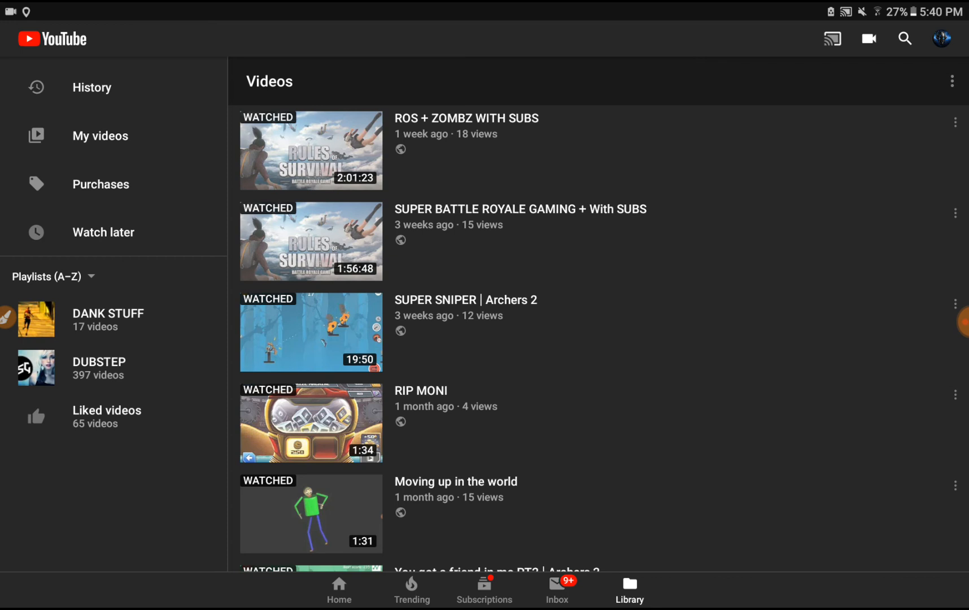
left_click(310, 331)
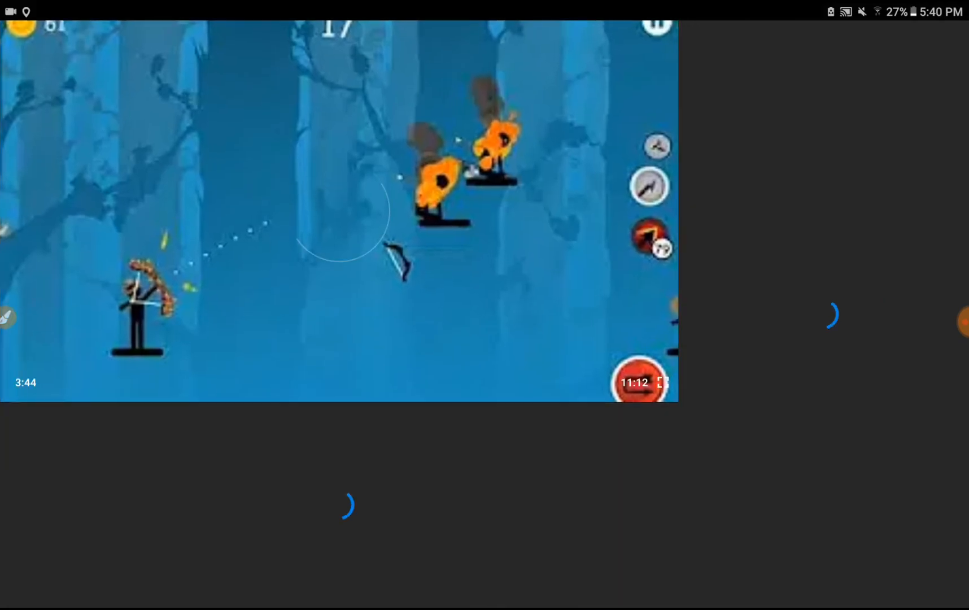